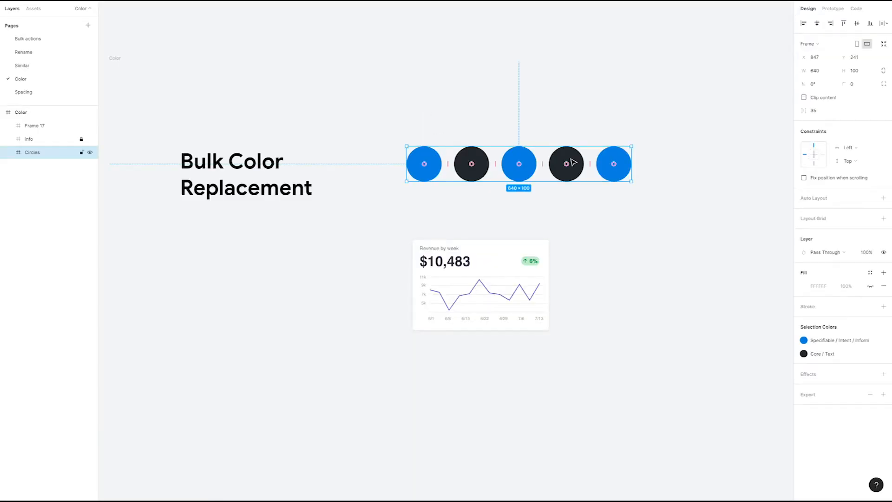
Step: Recolour the Circles frame's blue swatch to the purple Core/Key style and begin swapping the dark swatch for gray
{"action": "left_click", "coordinate": [381, 197]}
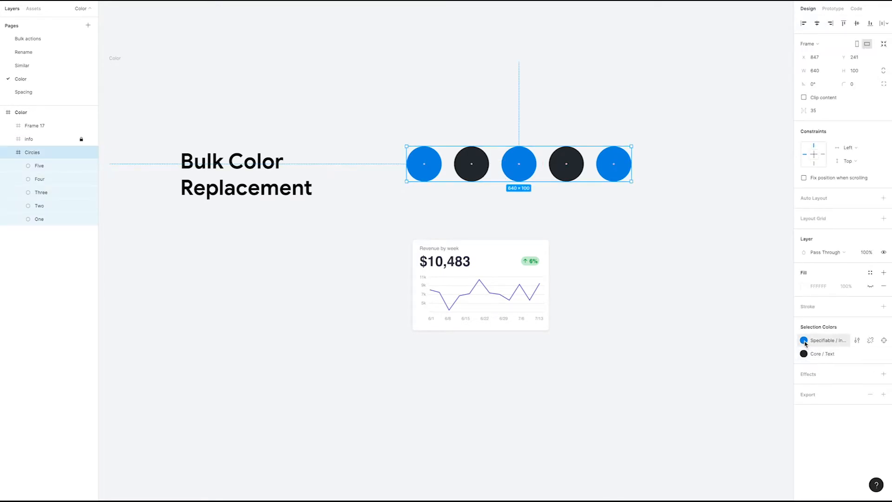
{"action": "left_click", "coordinate": [803, 340]}
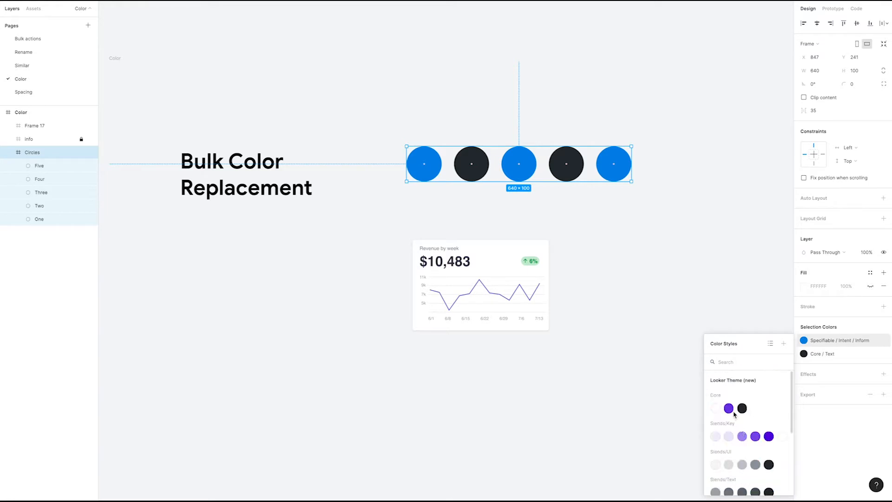
{"action": "left_click", "coordinate": [728, 408]}
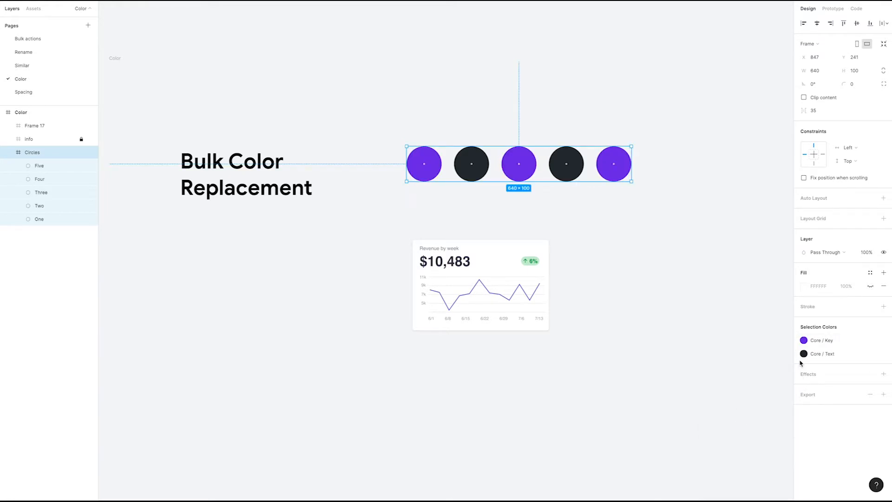
{"action": "left_click", "coordinate": [803, 353]}
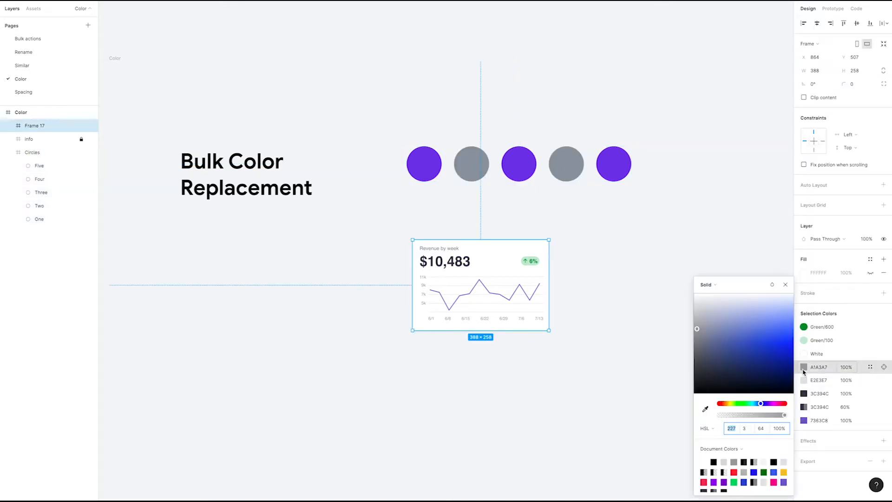
Step: Shift the card's A1A3A7 gray to a lighter blue-violet shade in the colour picker
{"action": "left_click_drag", "start_coordinate": [697, 328], "coordinate": [731, 335]}
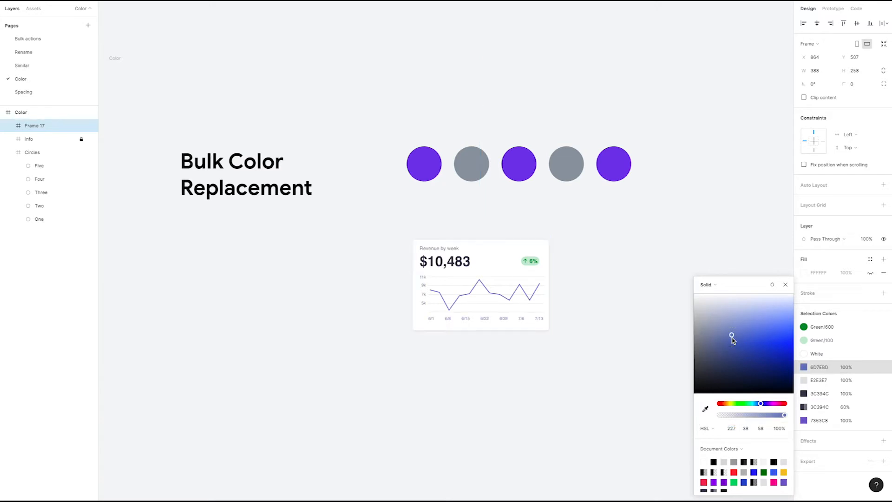
{"action": "left_click_drag", "start_coordinate": [732, 335], "coordinate": [748, 318]}
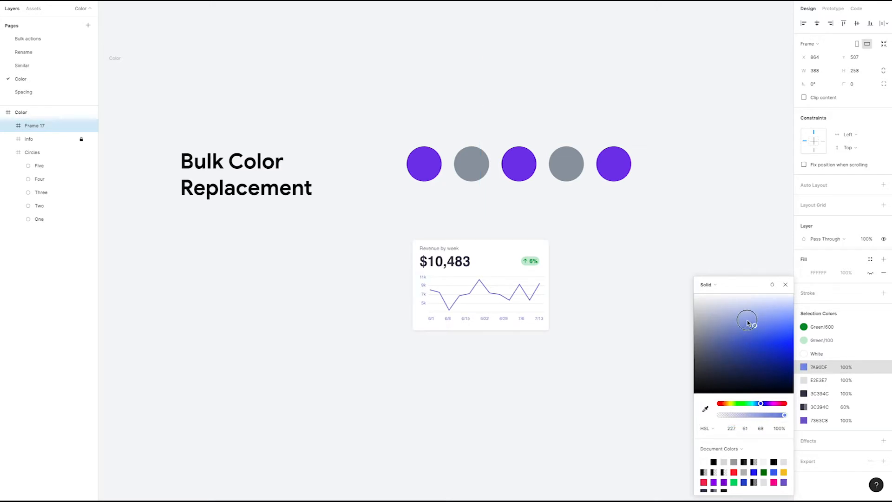
{"action": "left_click_drag", "start_coordinate": [746, 319], "coordinate": [712, 347]}
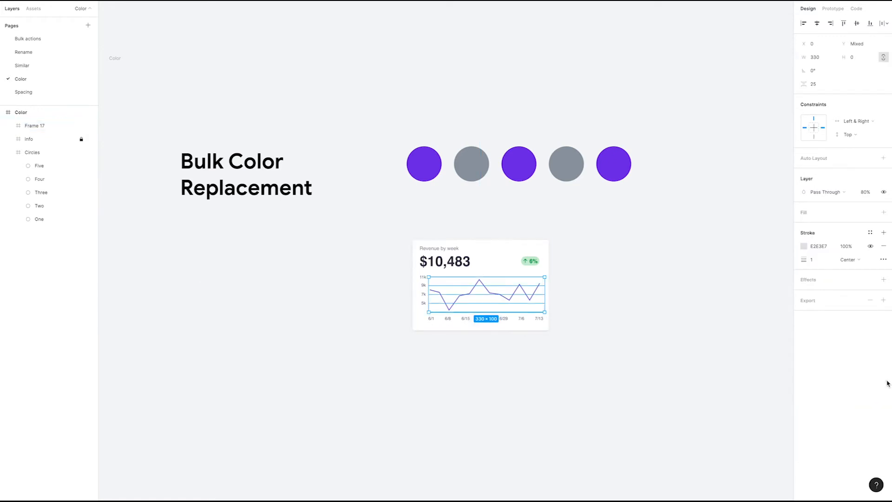
{"action": "mouse_move", "coordinate": [820, 290]}
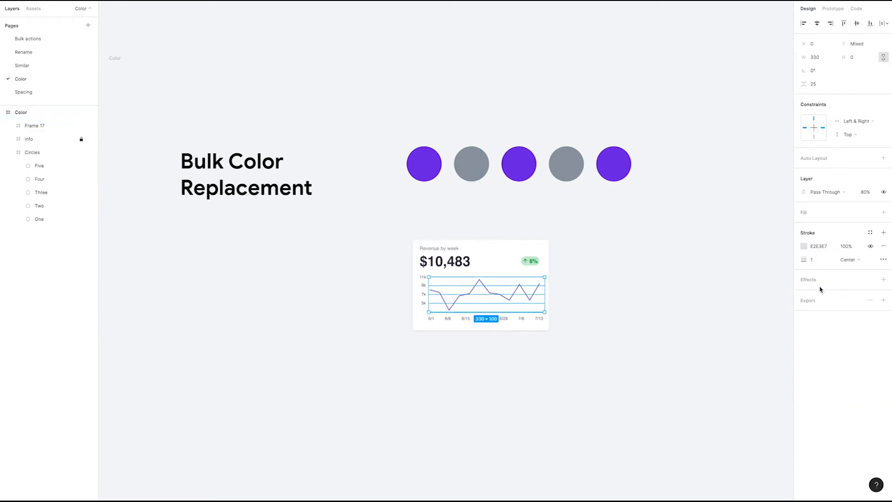
{"action": "left_click", "coordinate": [804, 246]}
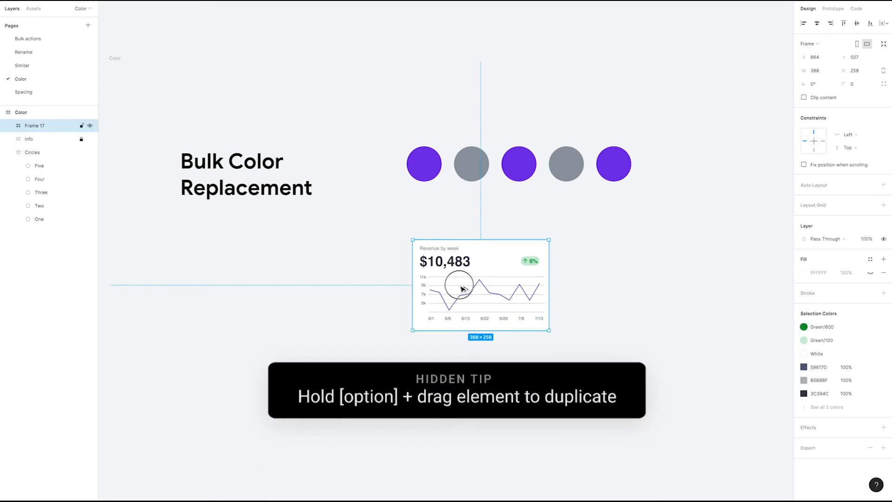
Step: Duplicate the revenue card to the right and bring up Color Styles for its Green/600 swatch
{"action": "left_click_drag", "start_coordinate": [461, 287], "coordinate": [630, 287]}
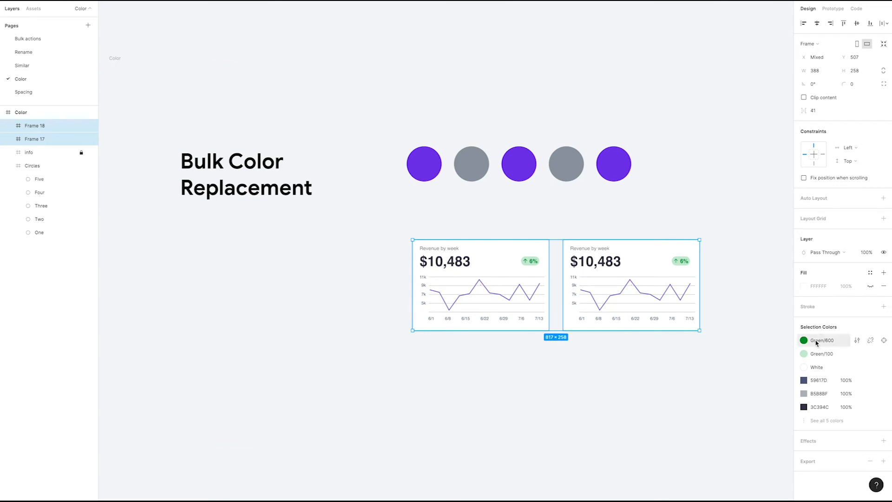
{"action": "left_click", "coordinate": [804, 340]}
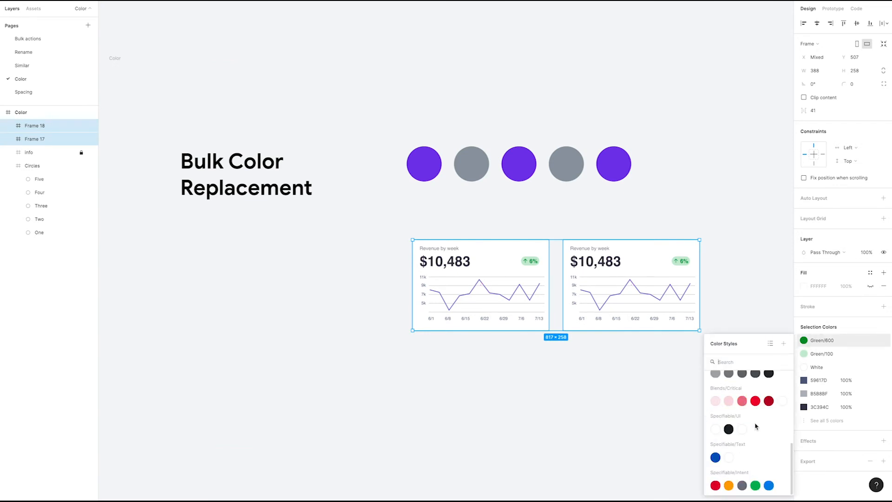